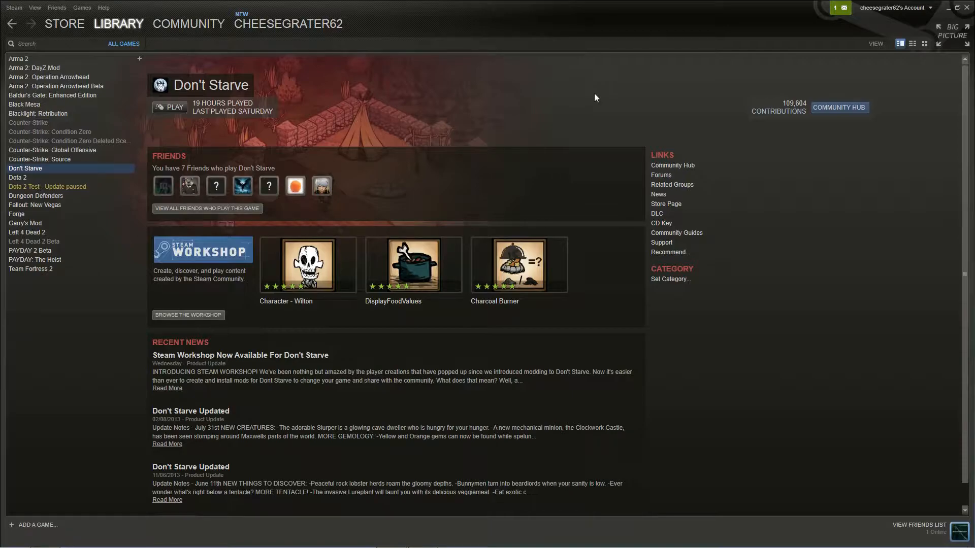
mouse_move(309, 80)
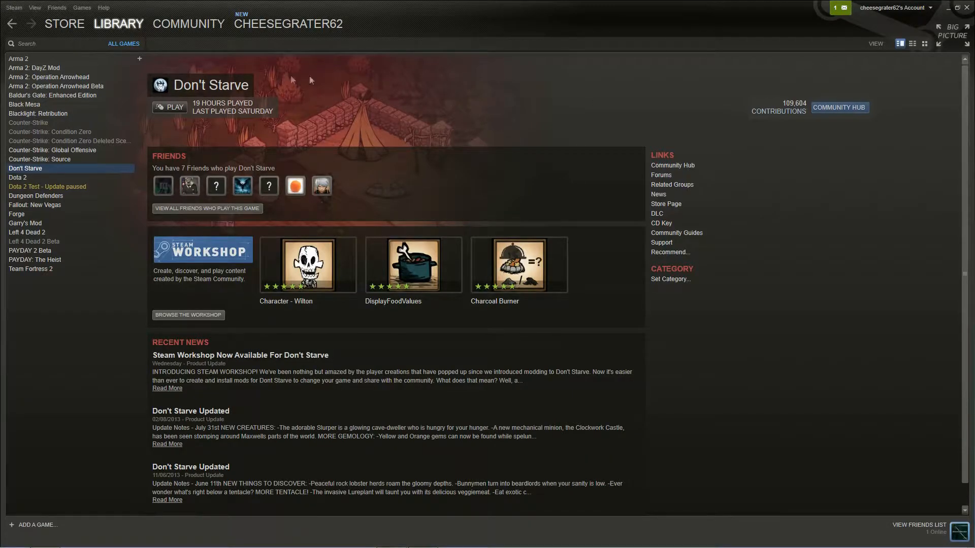
Subscribe to Character - Wilton in the Don't Starve Workshop, then launch Don't Starve from Library
click(38, 113)
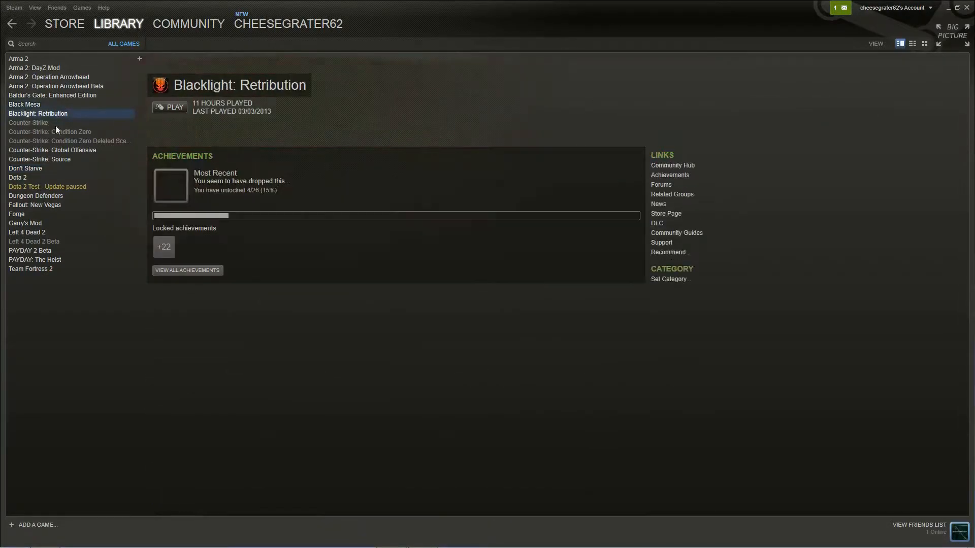
click(188, 24)
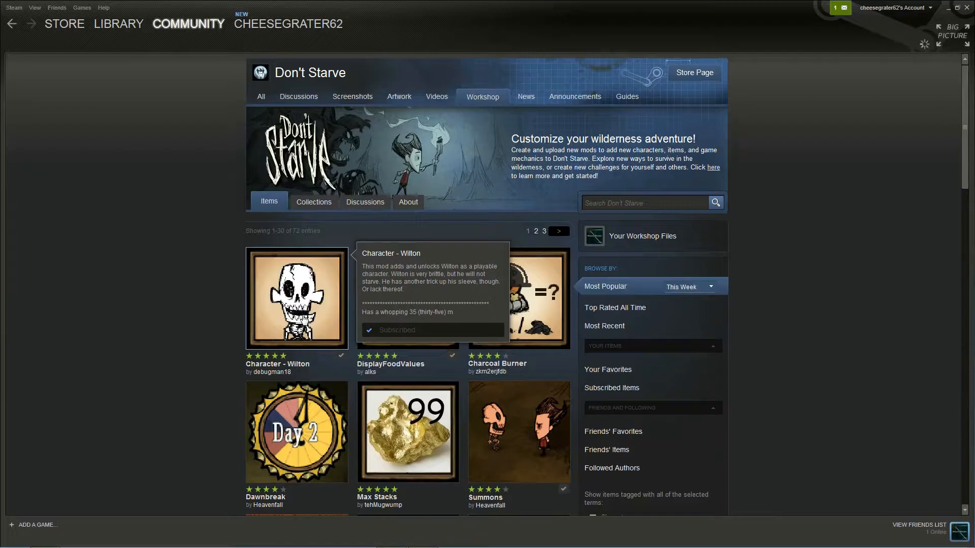
click(297, 298)
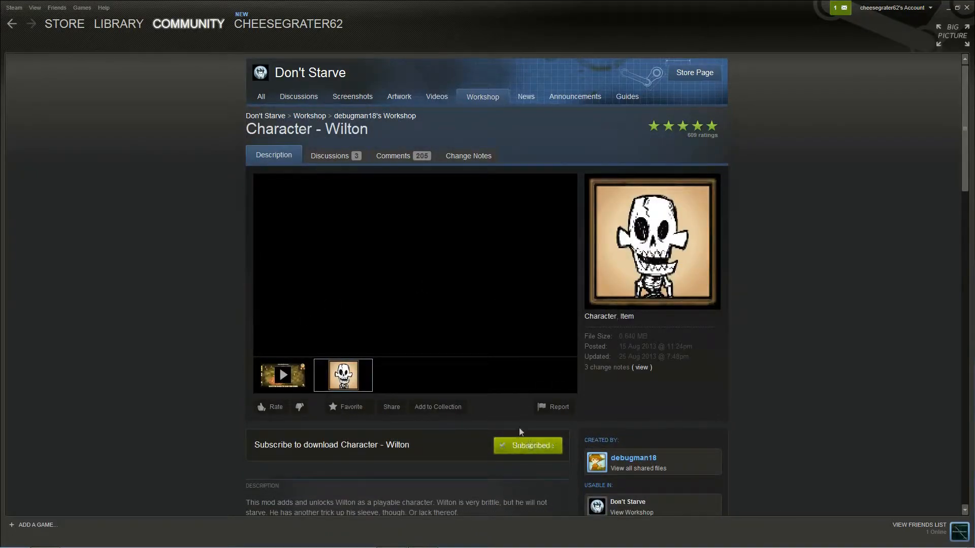
click(118, 24)
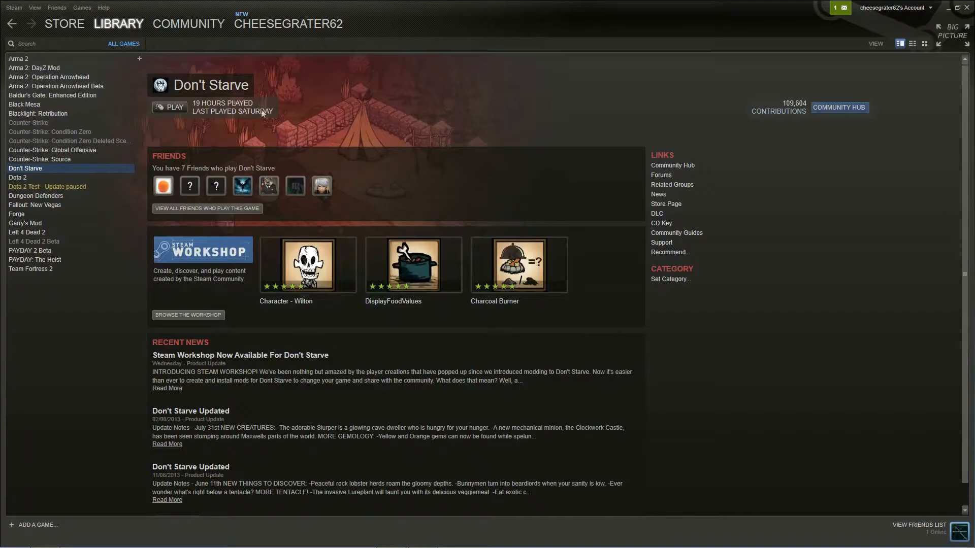
click(169, 107)
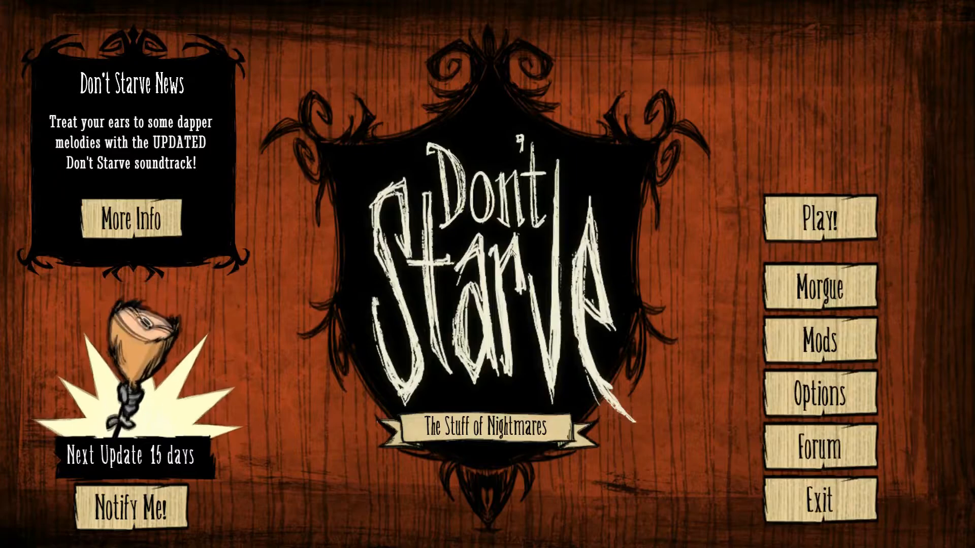
Enable the Character - Wilton mod in the Mods menu and confirm with OK
click(820, 341)
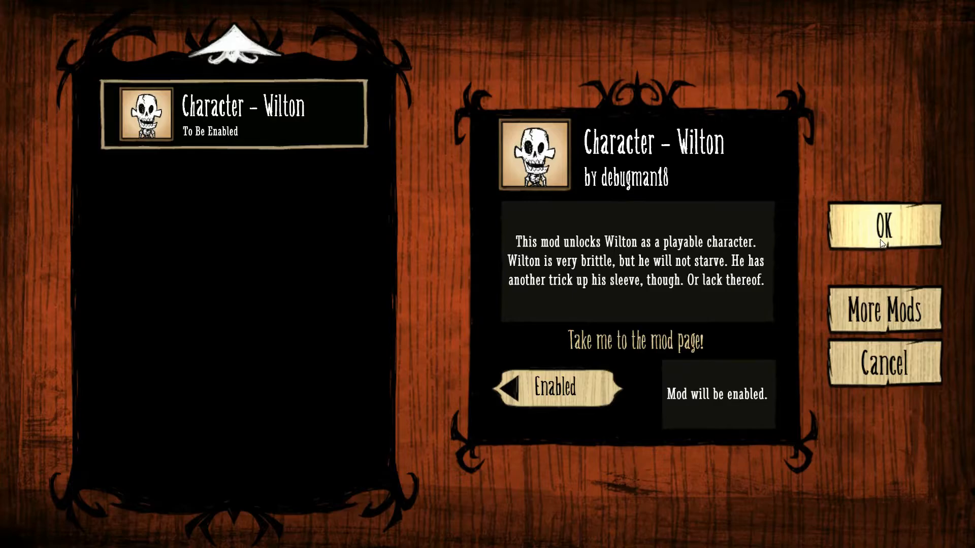
click(884, 224)
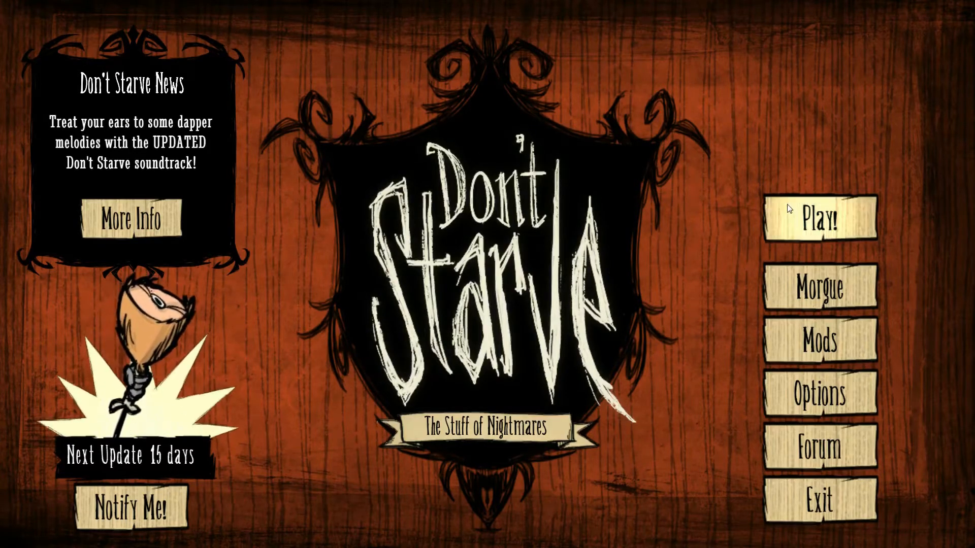
Choose a new game from the Play! save slot list
click(819, 219)
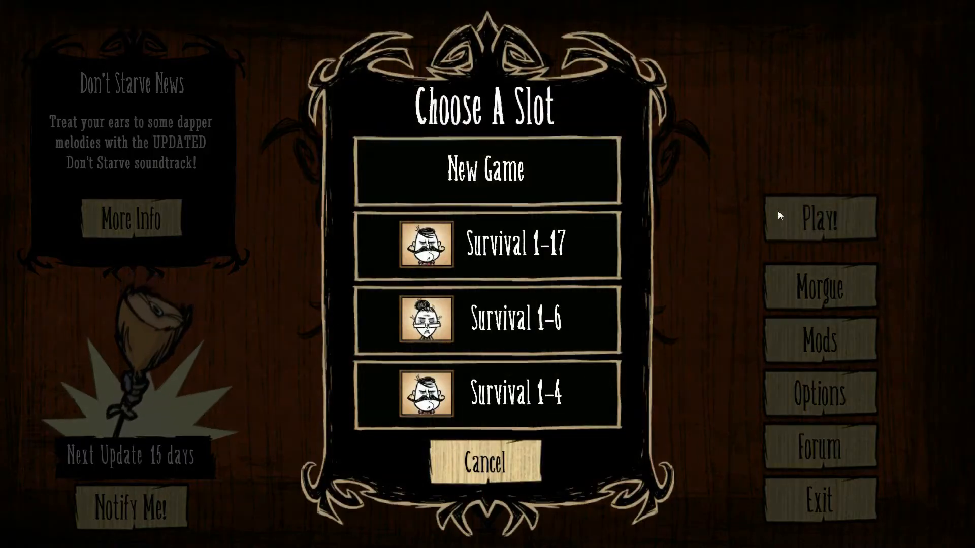
click(486, 169)
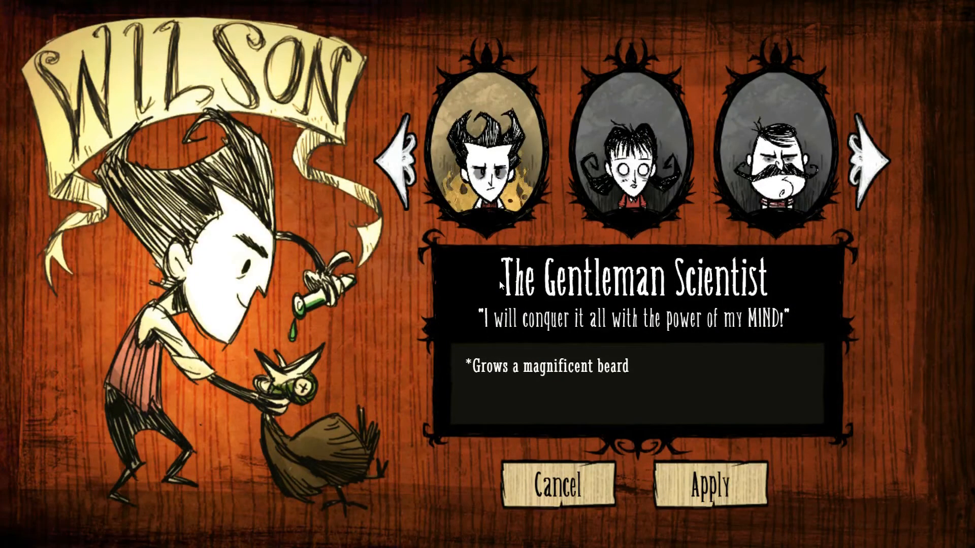
Page right through the character roster to Wilton, The Undead, and select him
click(866, 158)
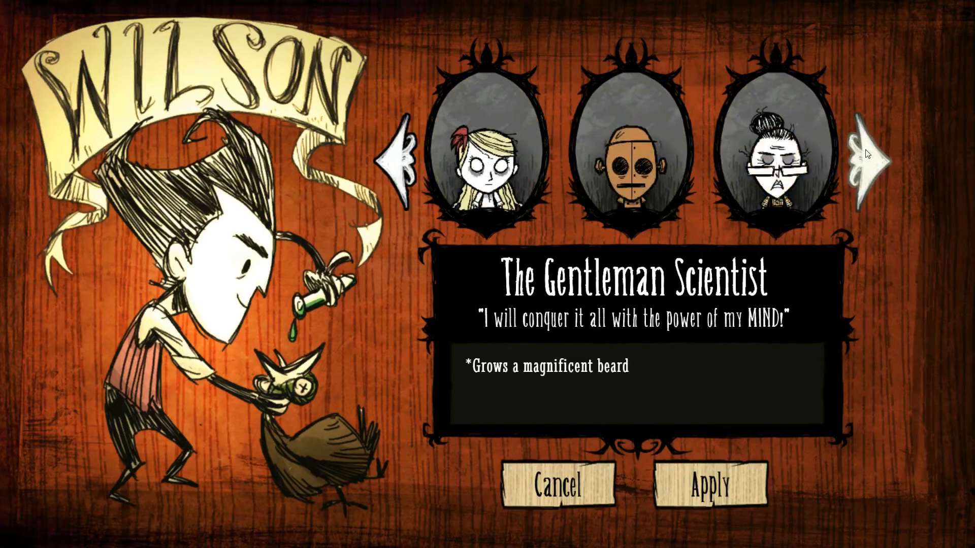
click(864, 161)
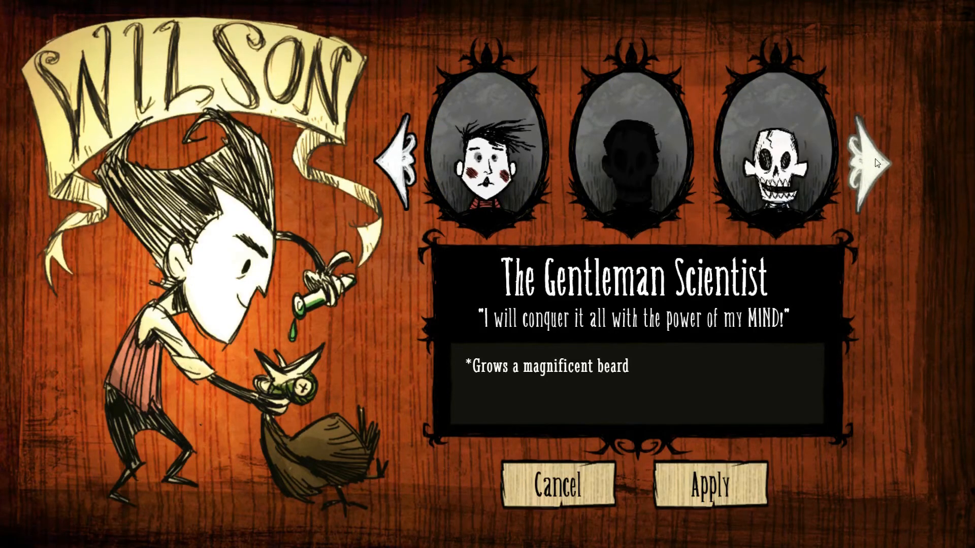
click(861, 163)
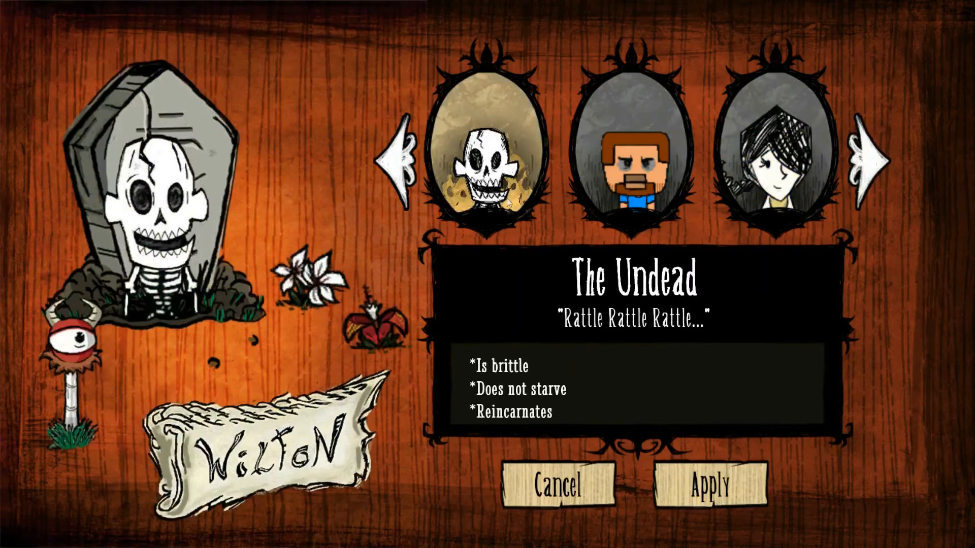